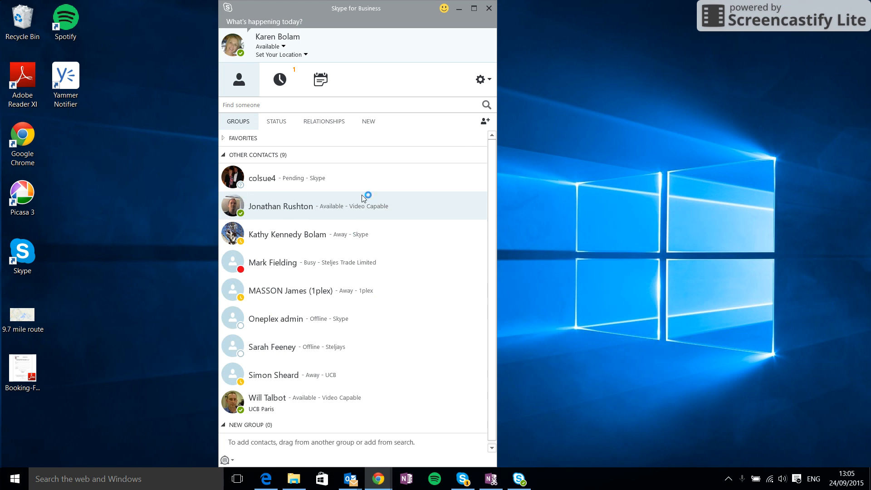
mouse_move(565, 216)
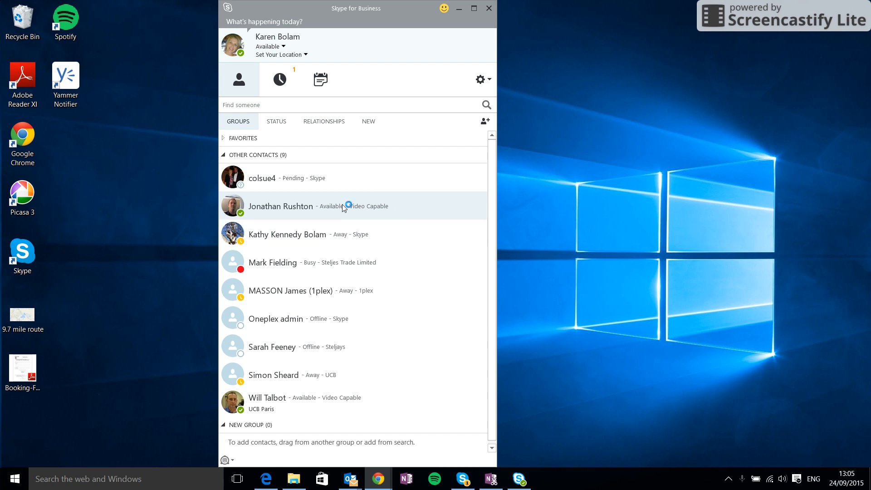
mouse_move(328, 216)
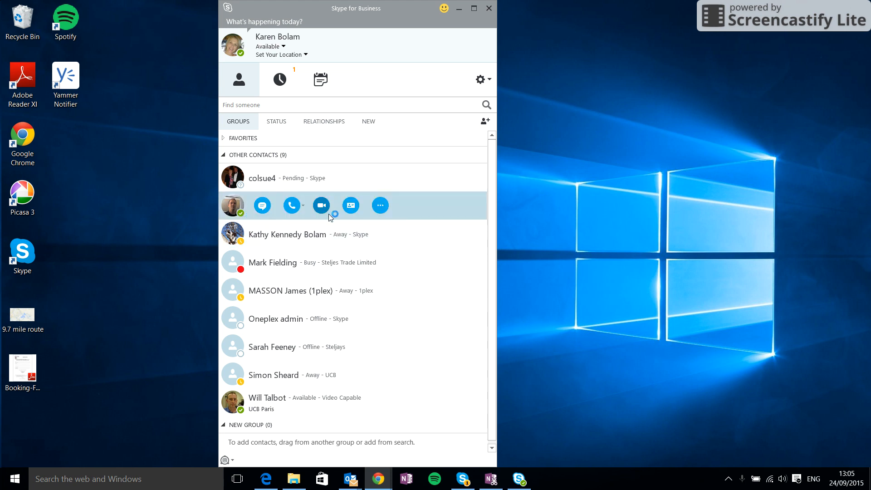
mouse_move(446, 199)
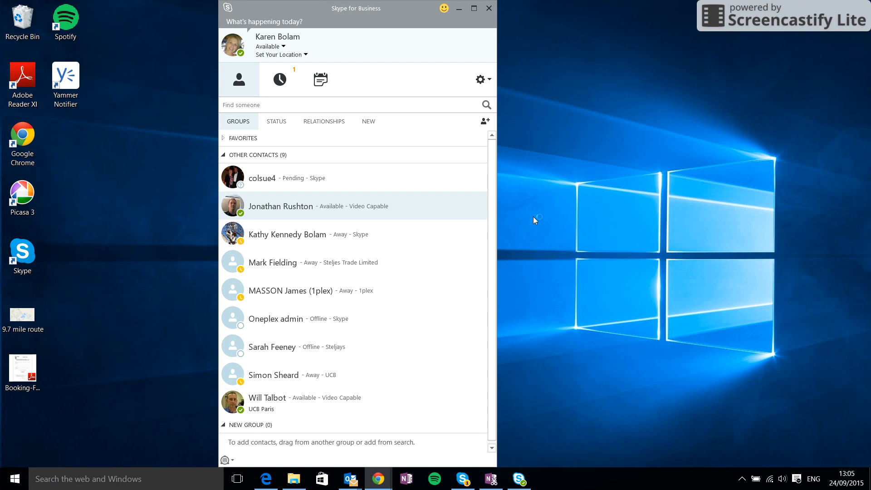
right_click(281, 206)
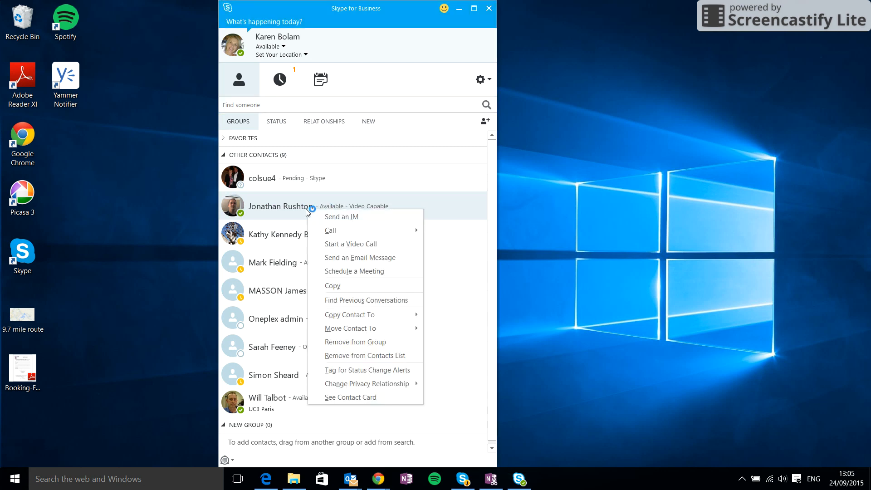
mouse_move(351, 217)
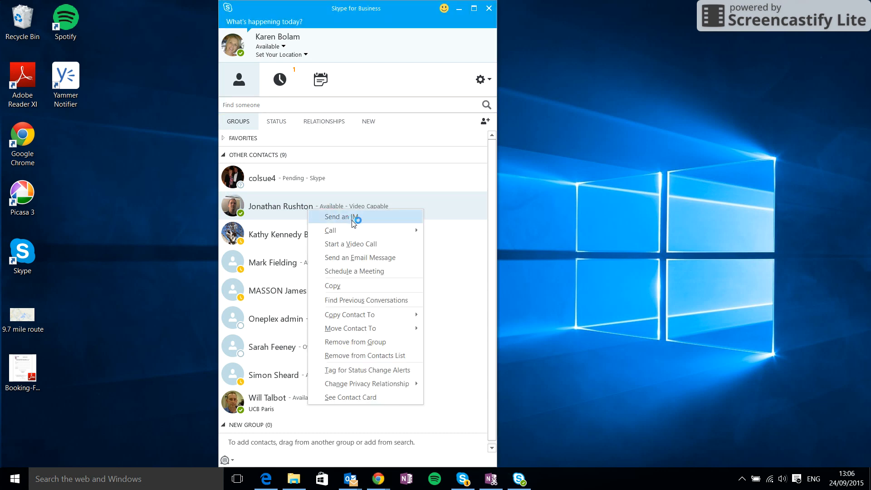
mouse_move(545, 229)
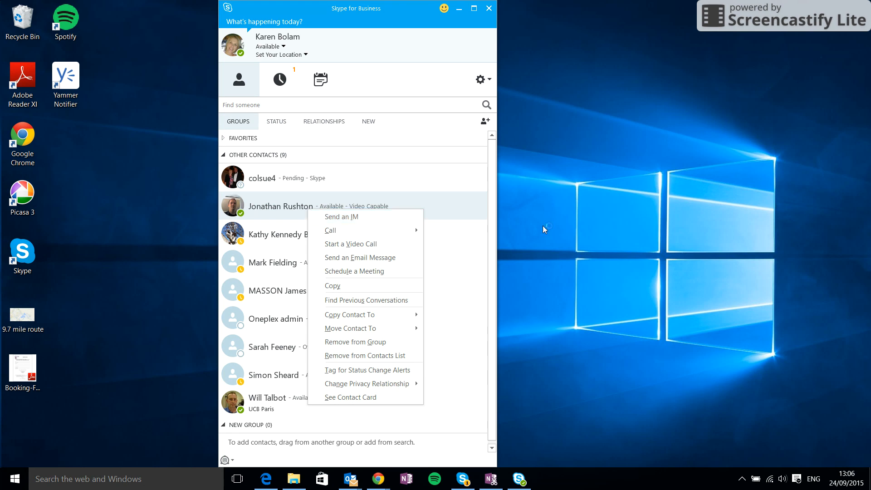
click(300, 206)
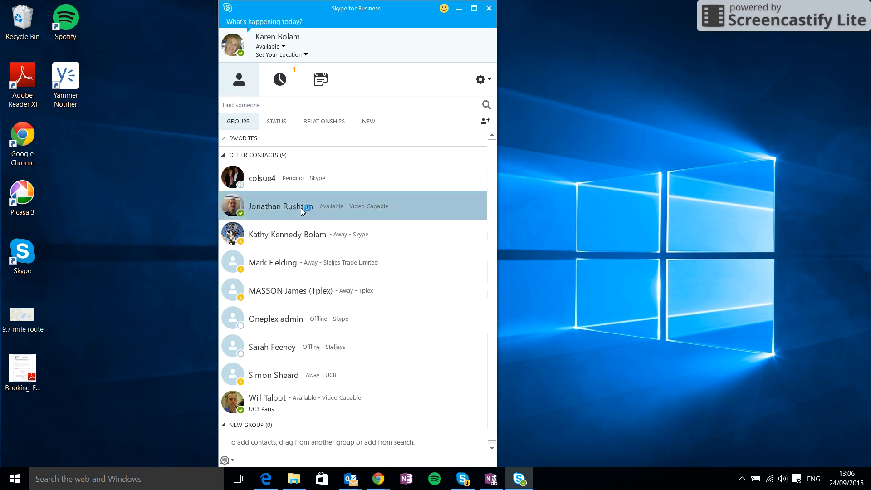
double_click(280, 206)
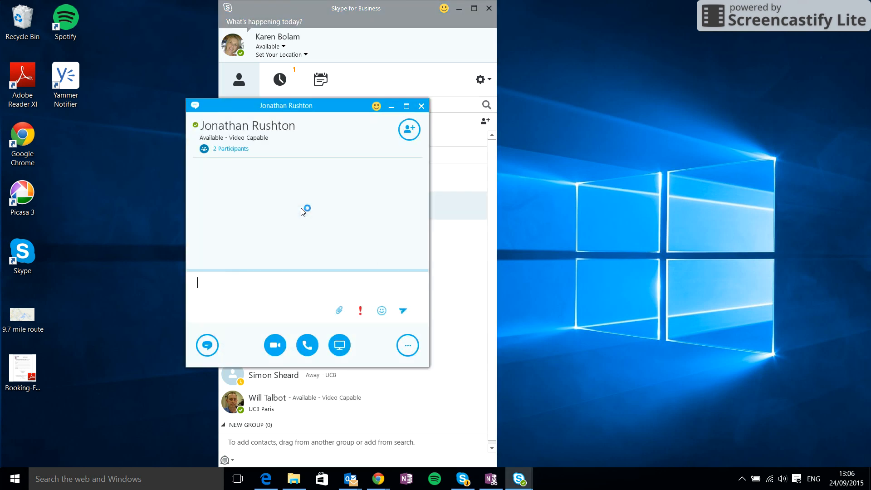
mouse_move(231, 179)
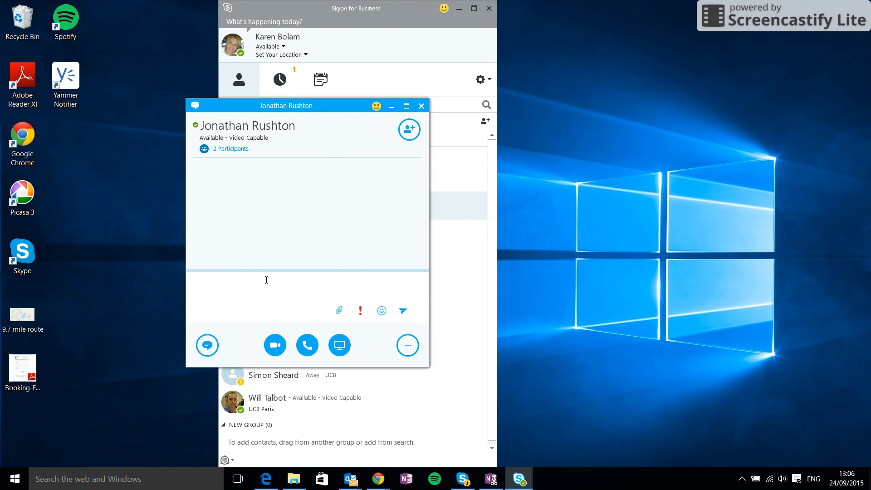
click(266, 282)
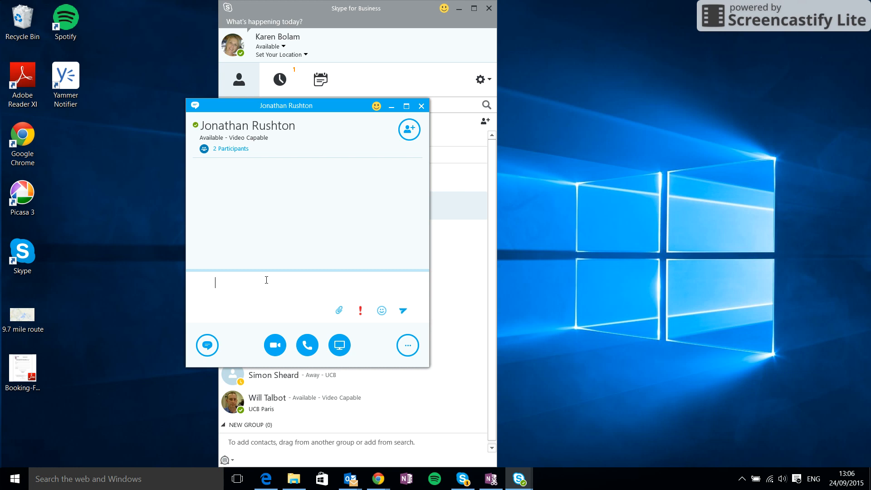
text(Hello)
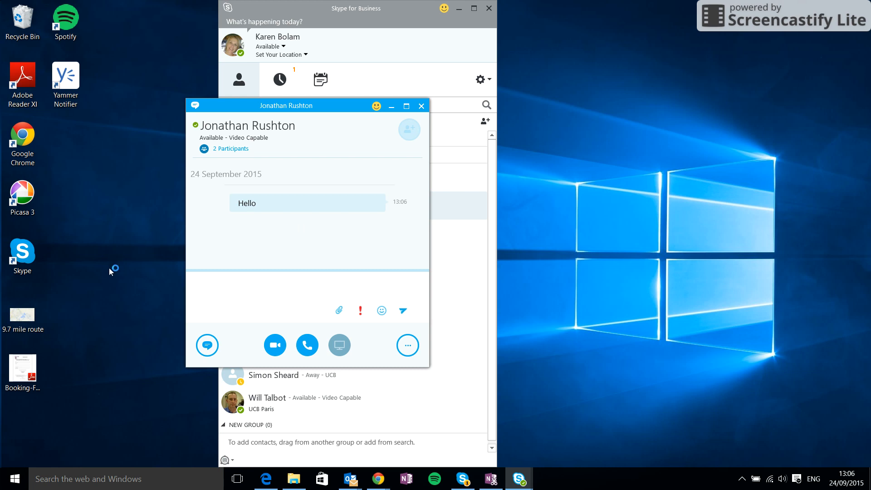
- Drag the '9.7 mile route' image into the chat, then select the file to copy it
click(22, 312)
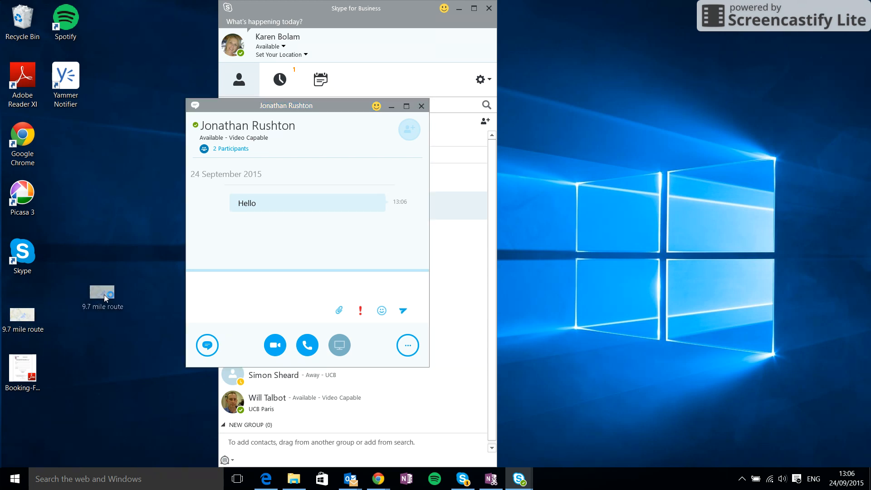
drag(102, 292, 242, 289)
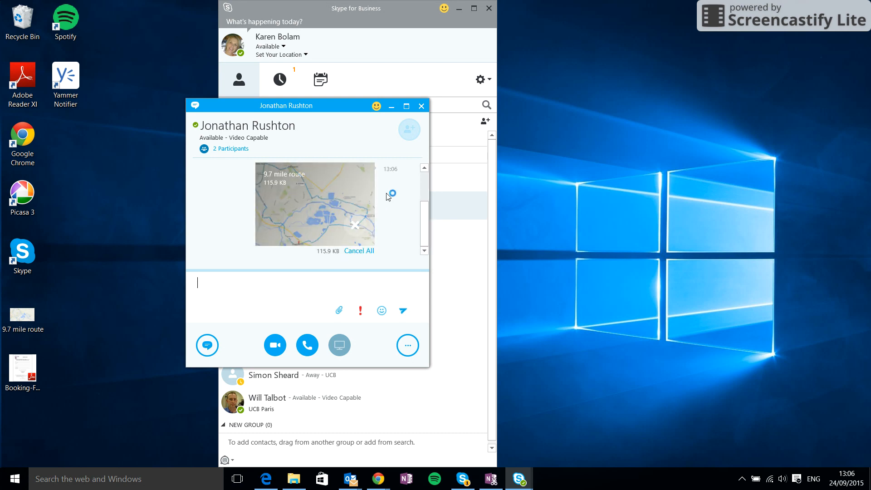
click(22, 314)
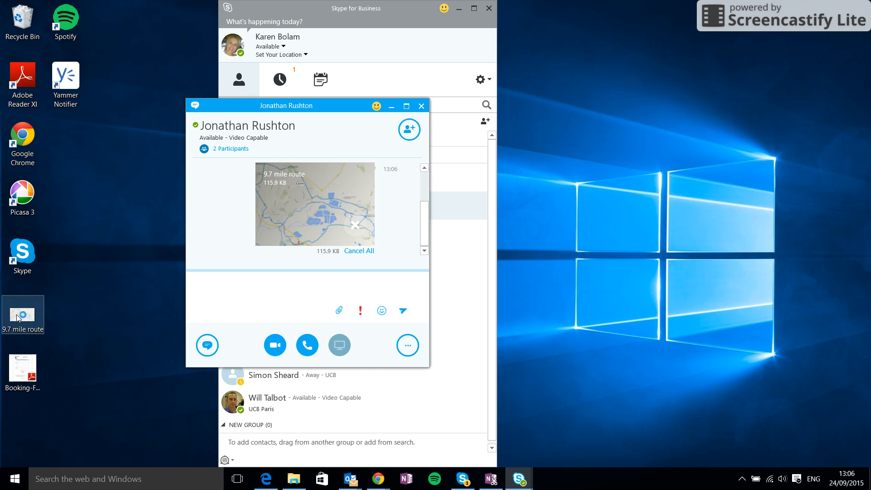
right_click(22, 315)
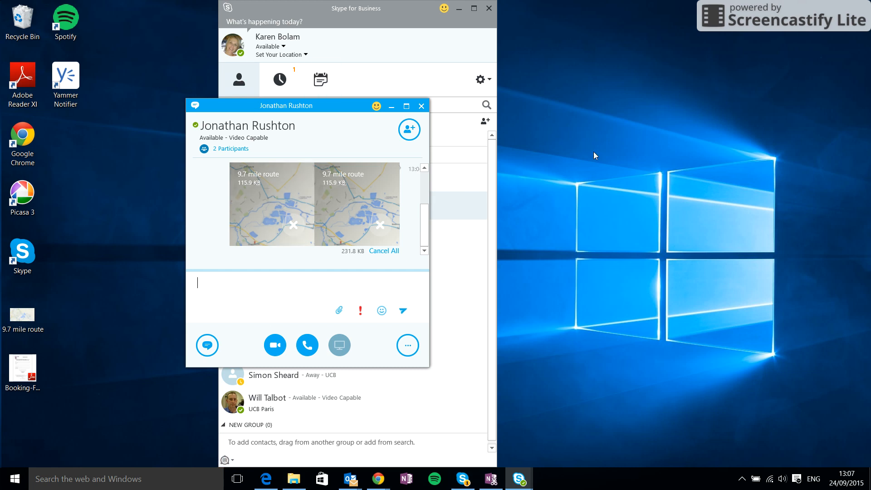
mouse_move(741, 110)
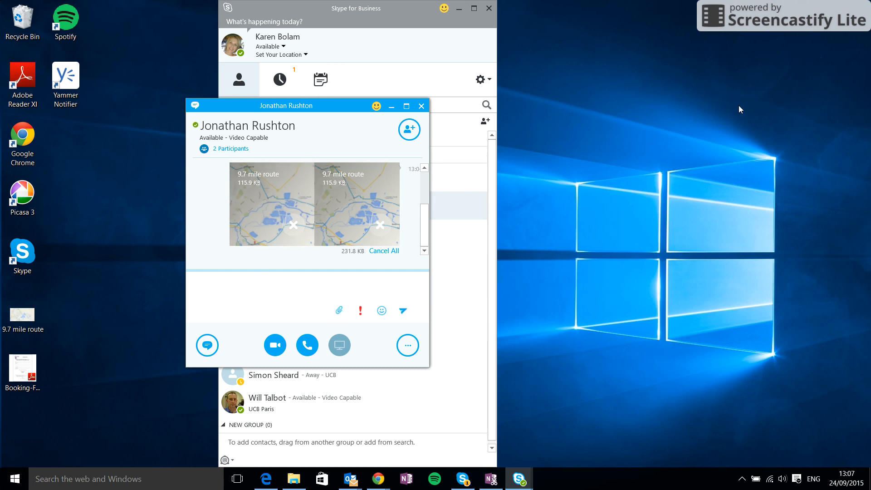
mouse_move(581, 213)
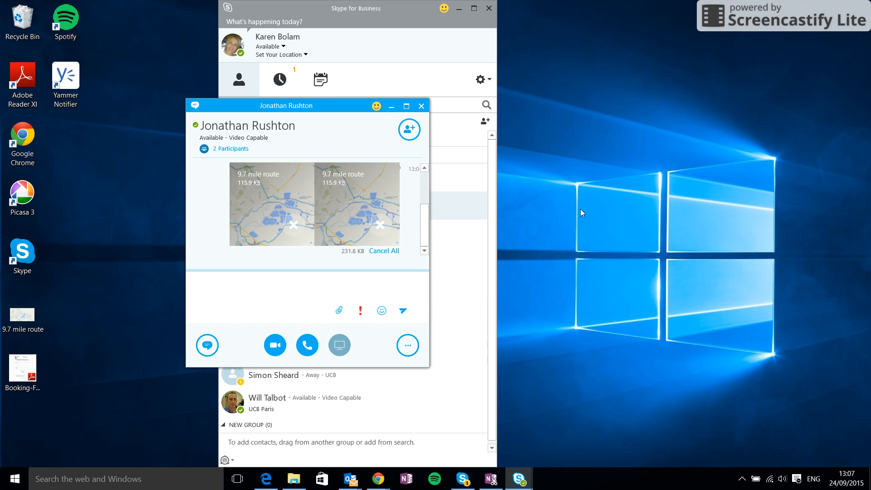
- Paste the clipboard screenshot into the message box as a file transfer
click(258, 286)
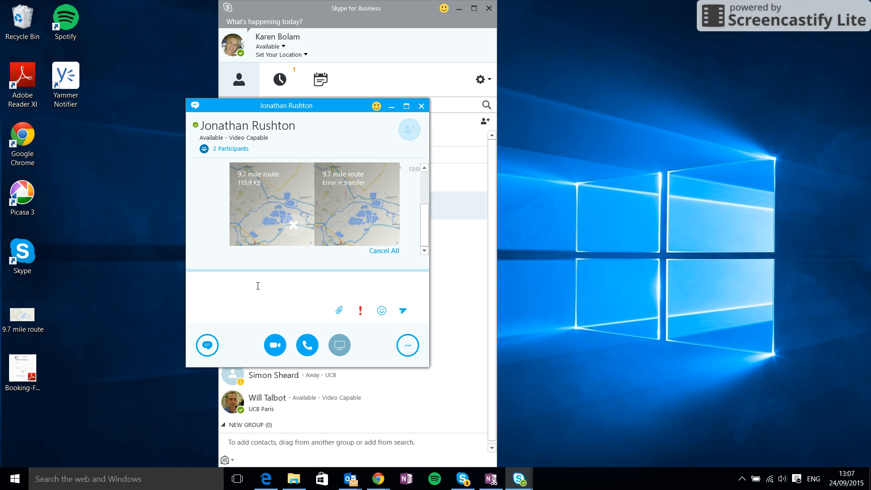
right_click(258, 285)
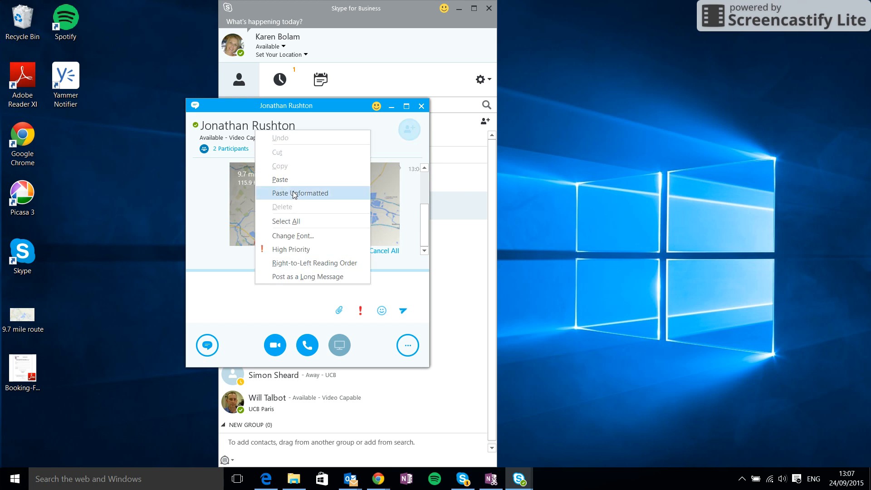
click(299, 193)
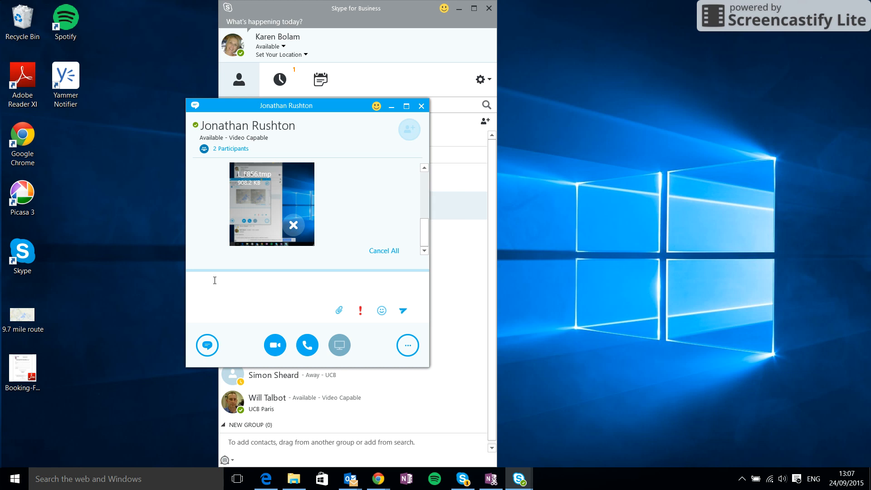
- Type 'Hello', add a smiley face, and select the Hello text for formatting
text(Hello)
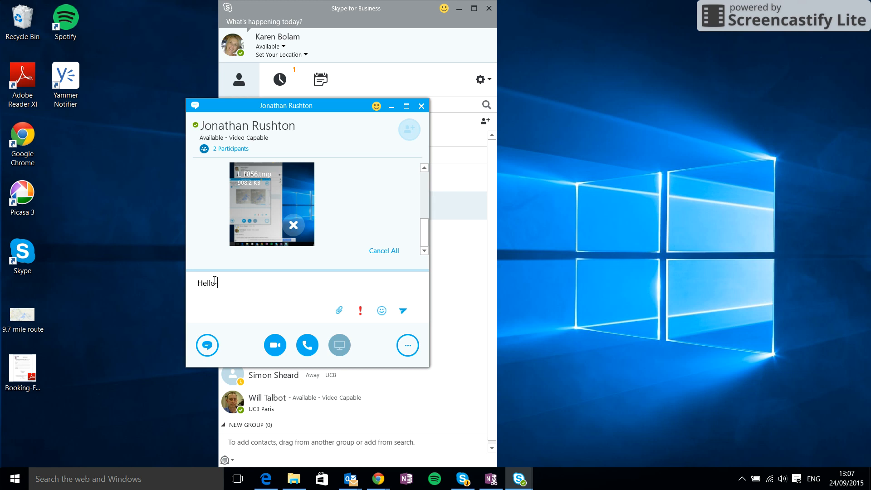
mouse_move(382, 310)
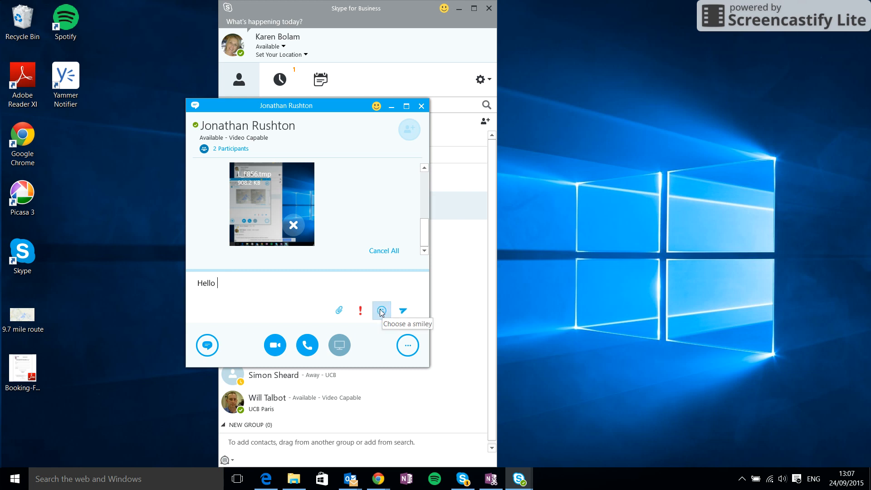
click(381, 310)
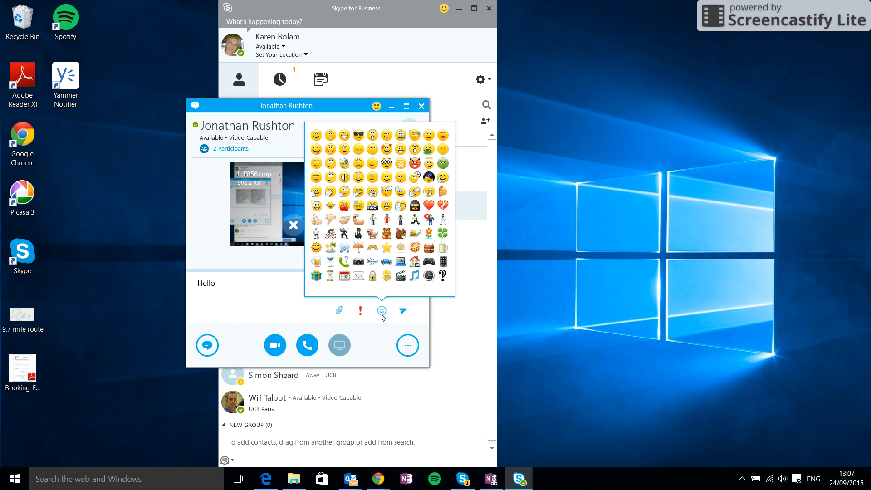
mouse_move(387, 192)
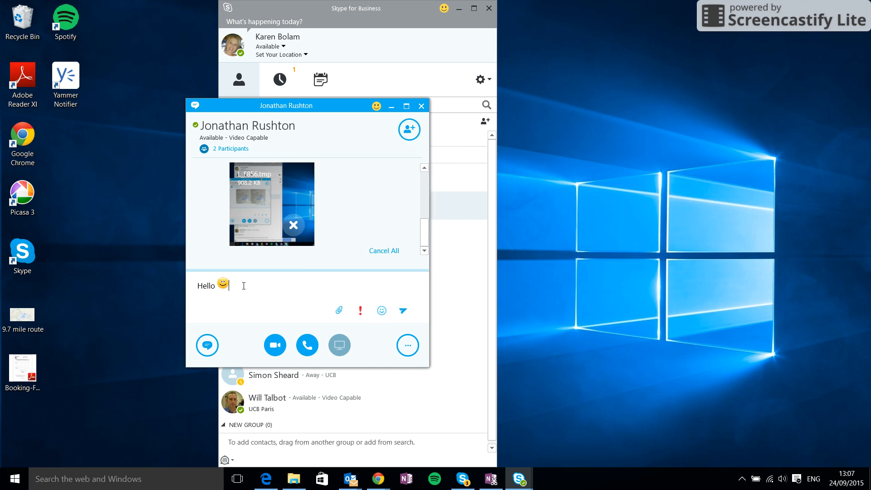
double_click(206, 285)
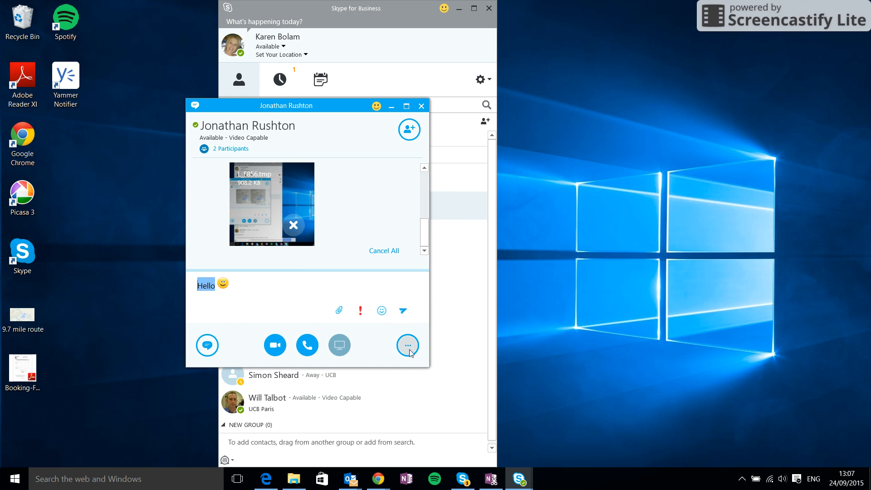
- Colour the selected Hello text red and switch it to a script font
click(408, 345)
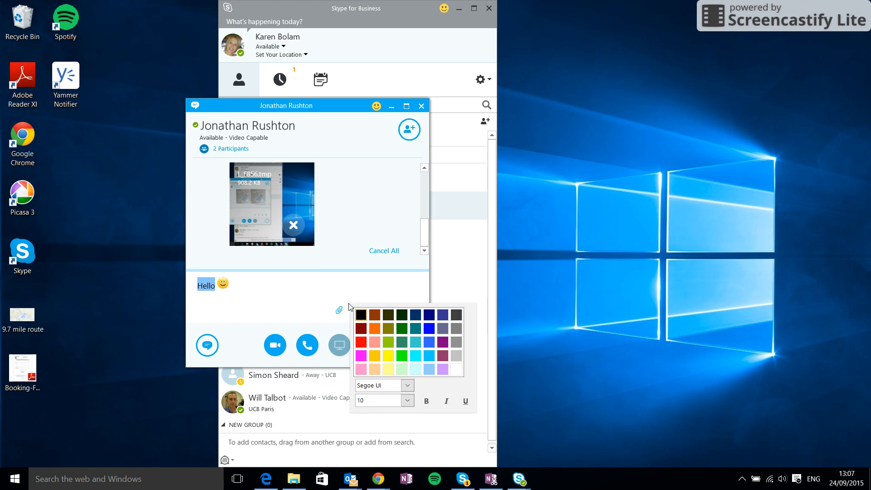
click(361, 342)
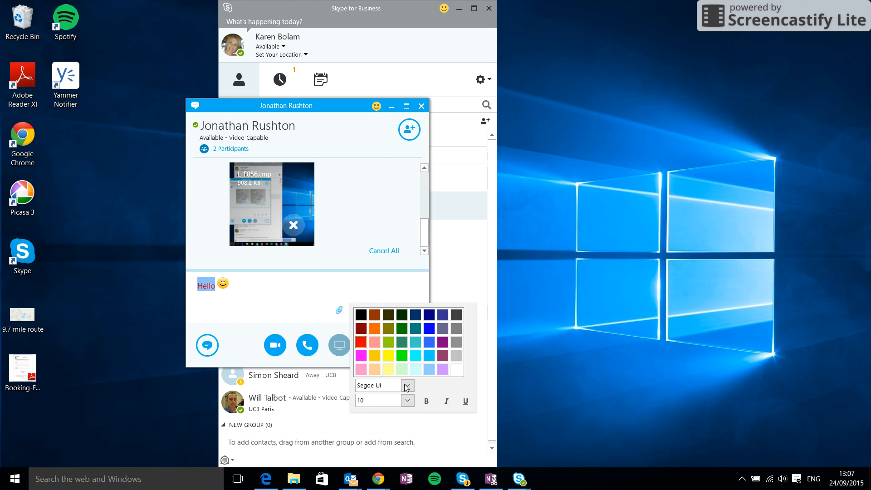
click(407, 385)
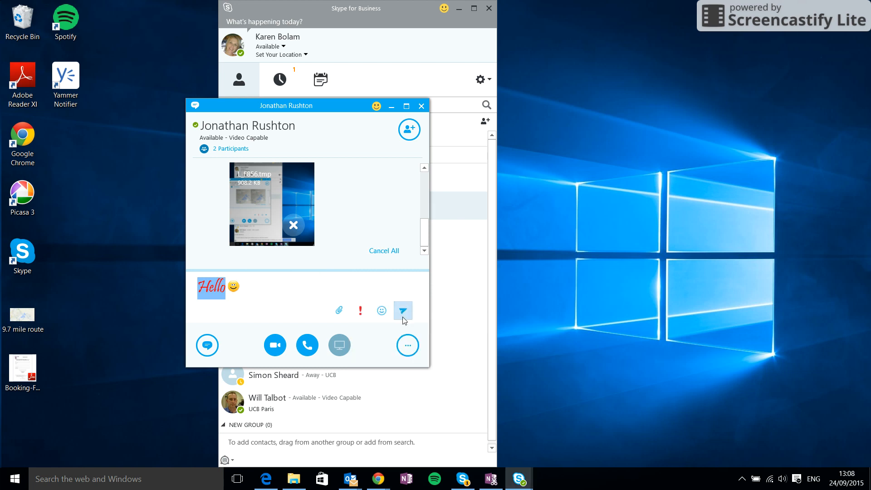
mouse_move(403, 310)
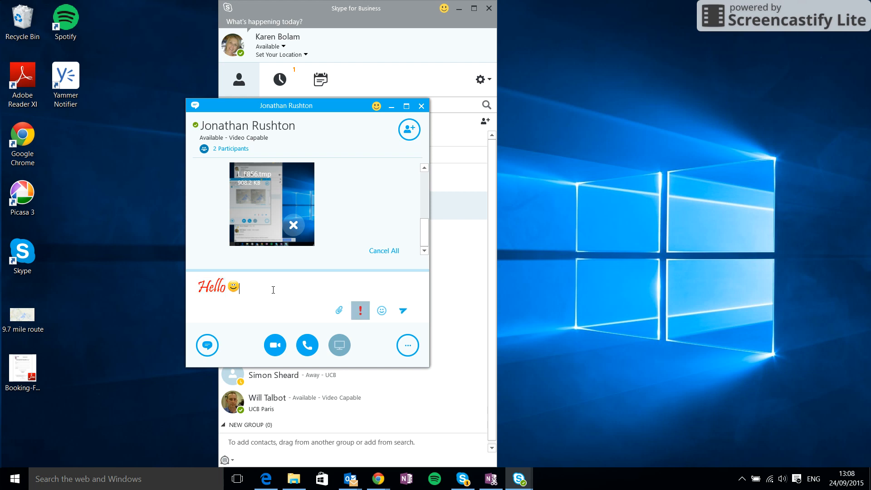
mouse_move(339, 310)
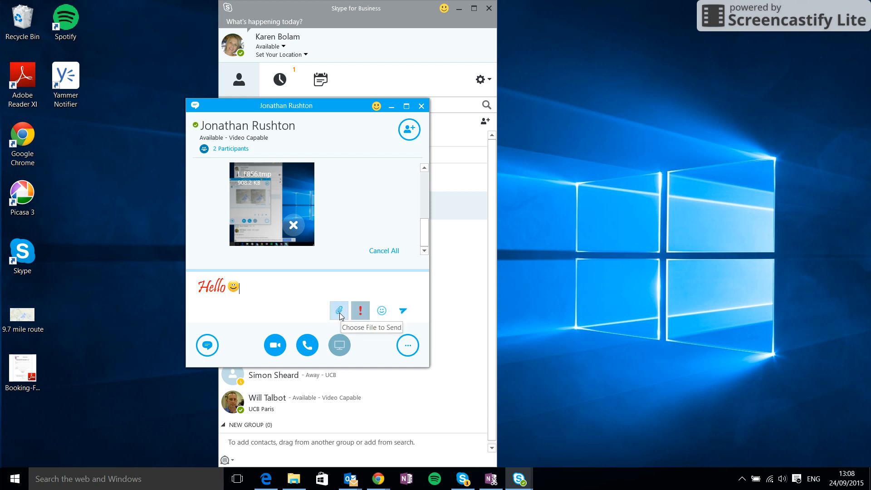
- Mark the red Hello draft with the High Importance flag
click(339, 310)
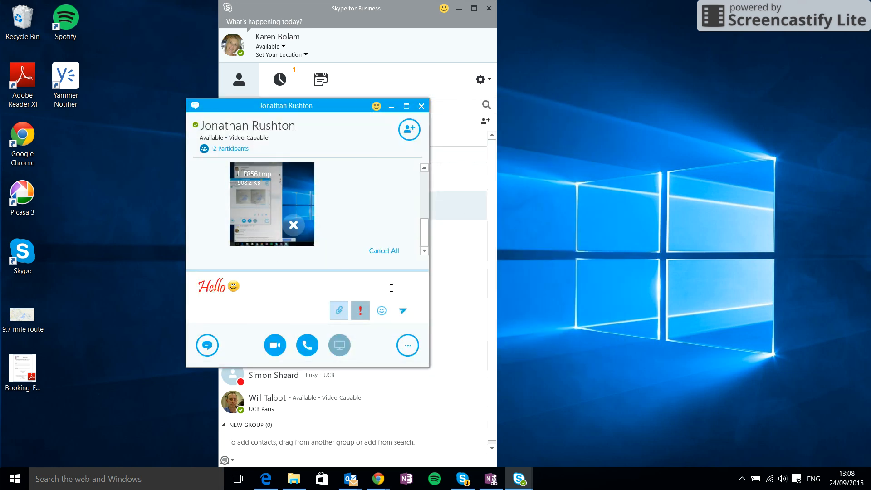
mouse_move(403, 310)
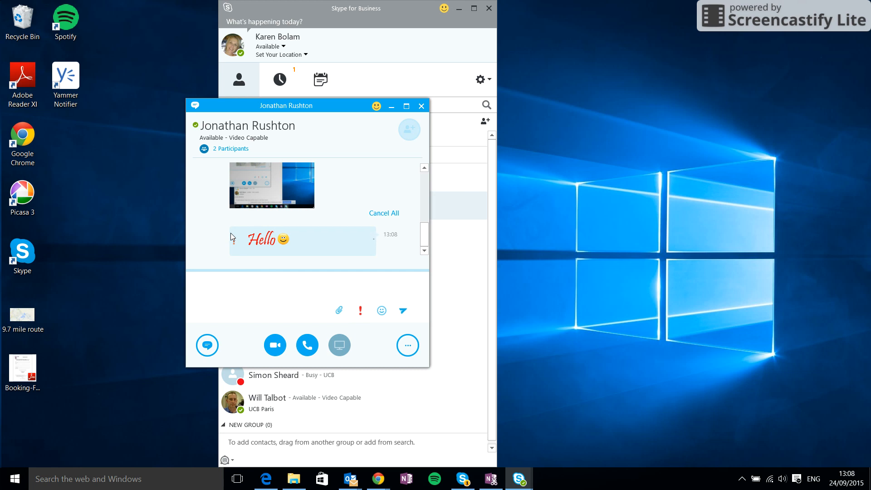
click(306, 282)
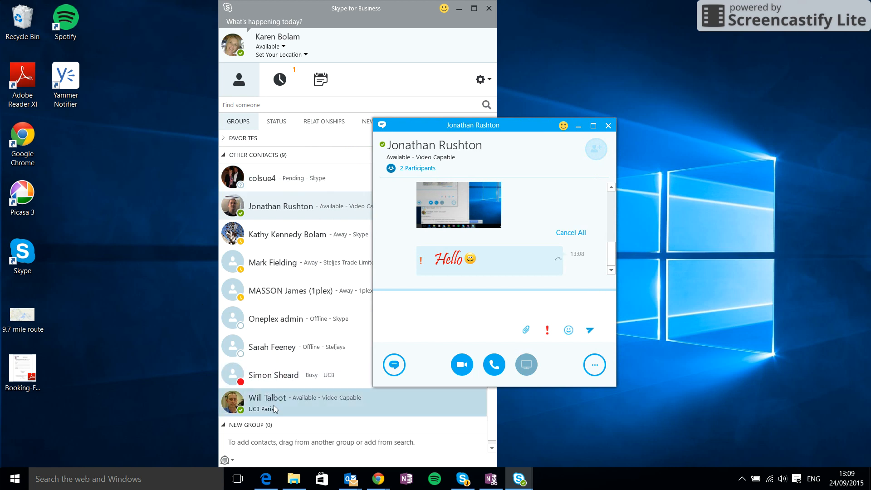
mouse_move(284, 388)
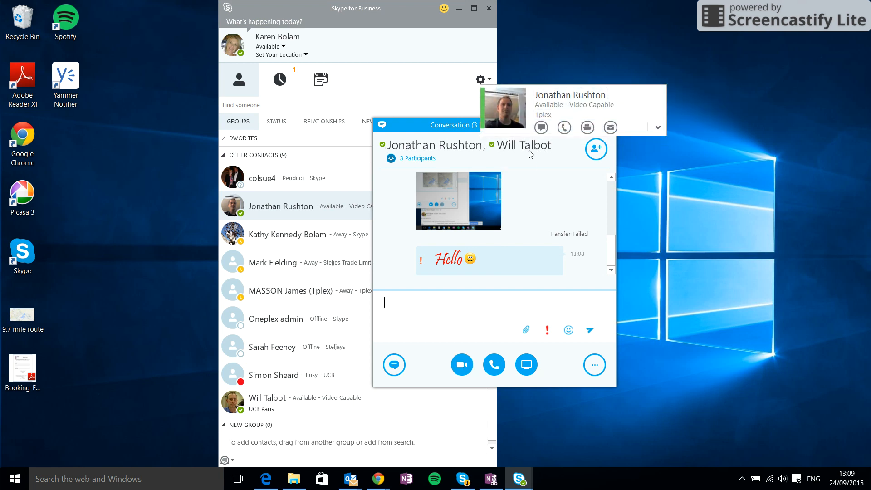
mouse_move(419, 171)
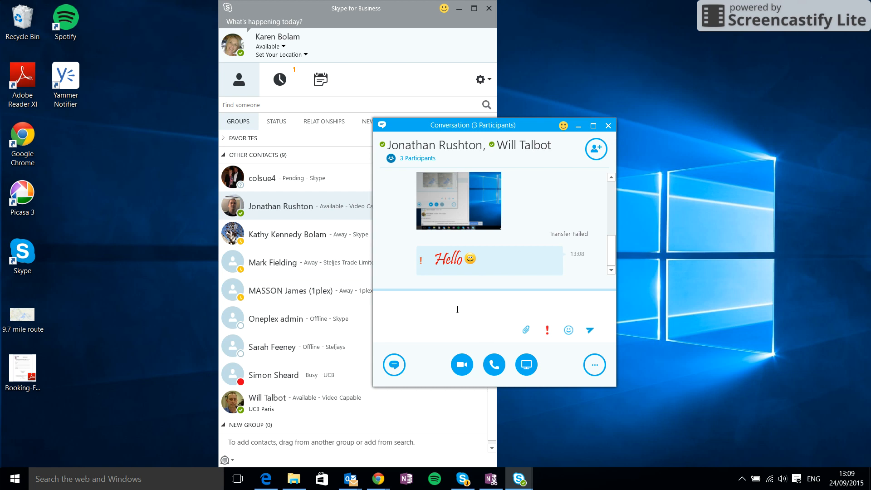
click(458, 309)
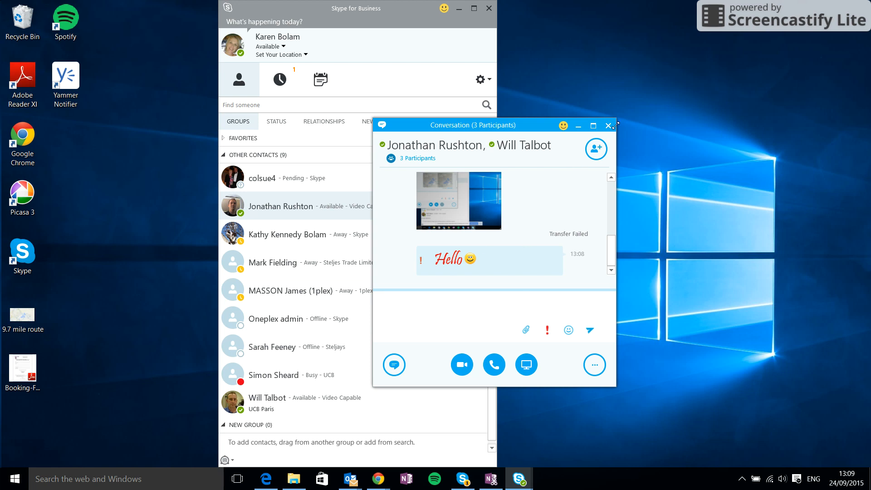
click(609, 126)
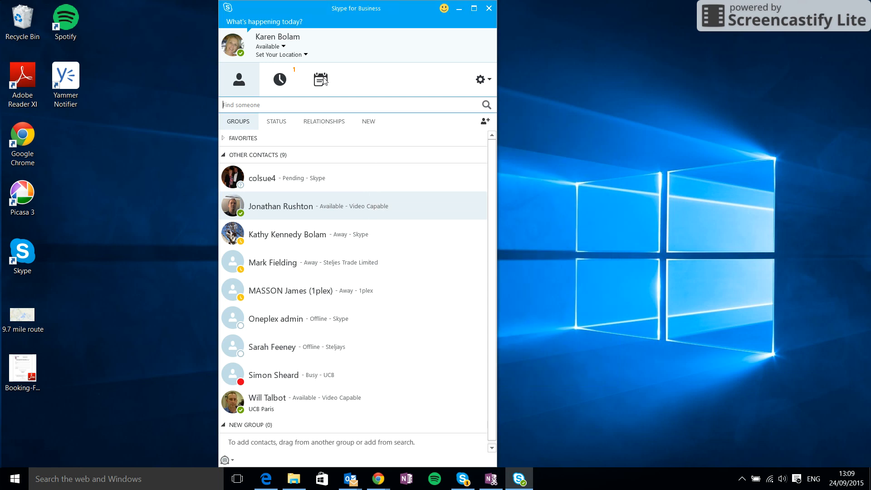
mouse_move(277, 208)
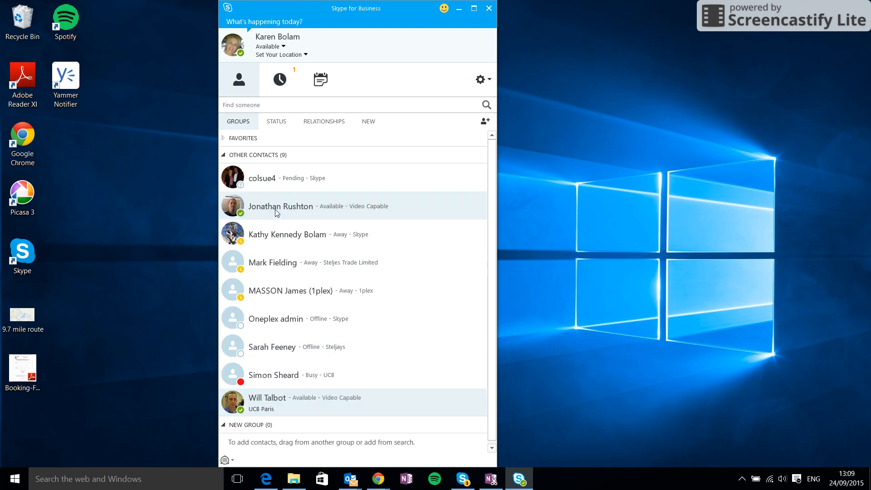
mouse_move(331, 346)
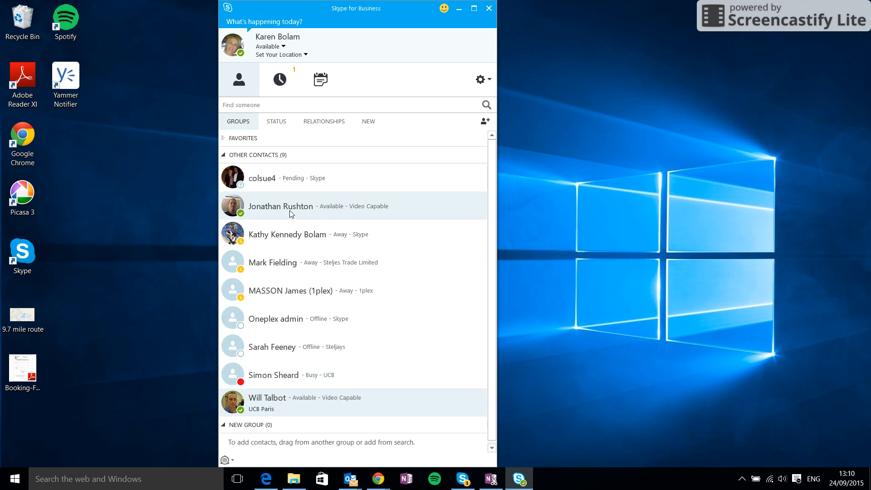
right_click(280, 206)
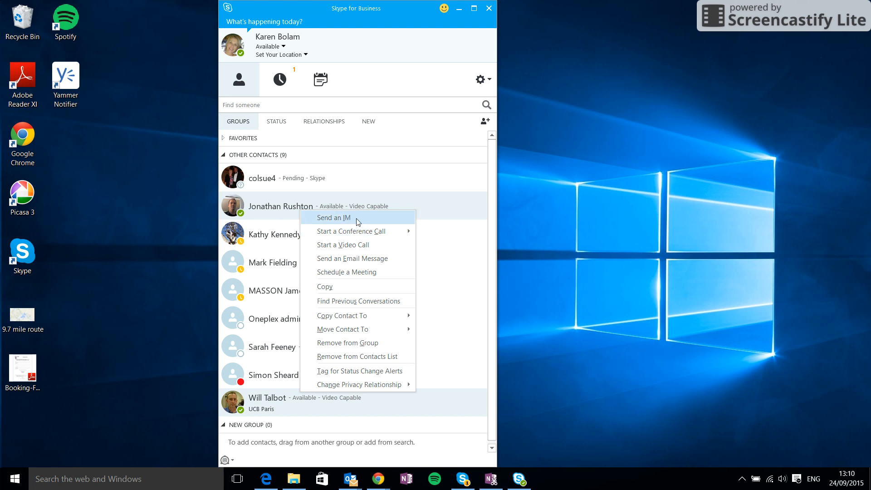
click(333, 217)
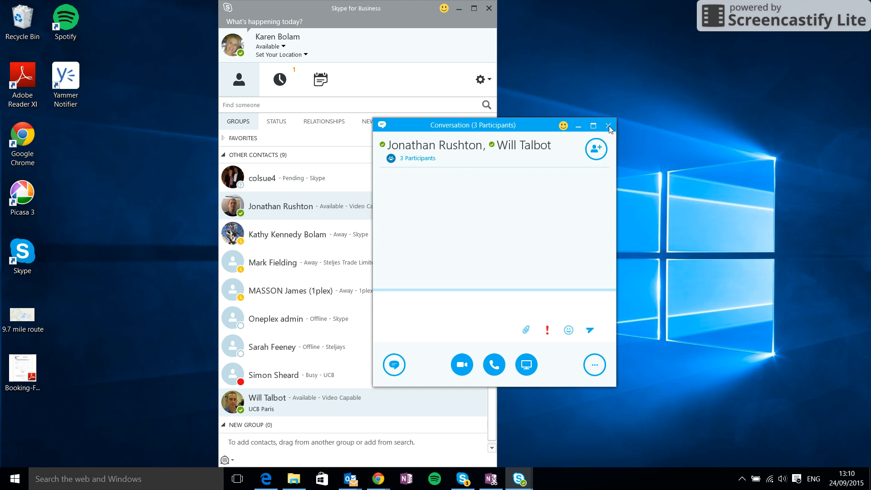
click(609, 125)
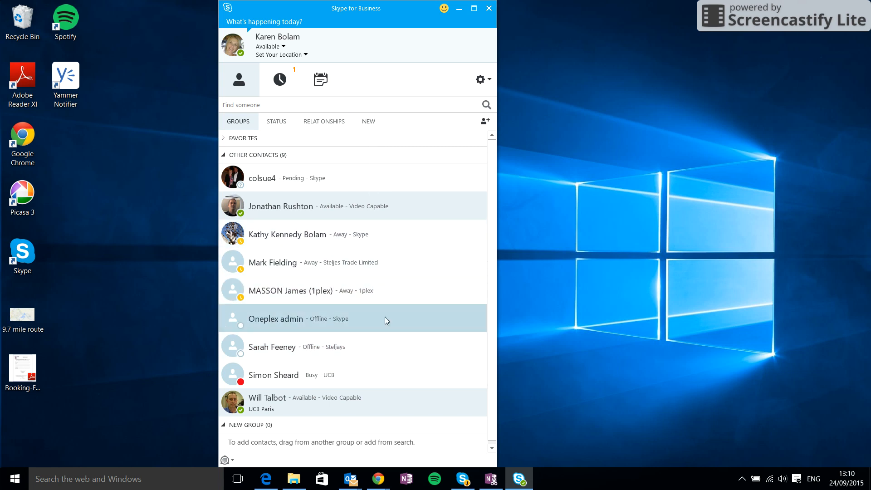
mouse_move(431, 282)
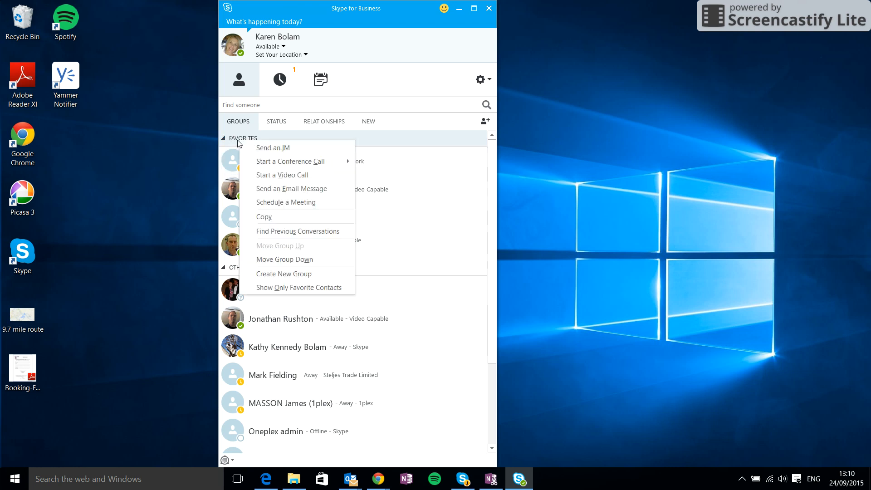
mouse_move(273, 147)
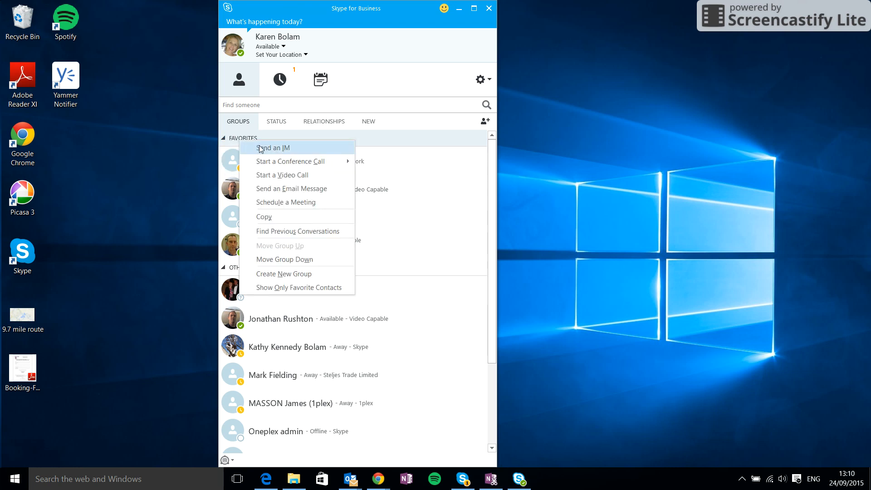
- Start an IM with the whole Favorites group and view its five participants
click(273, 147)
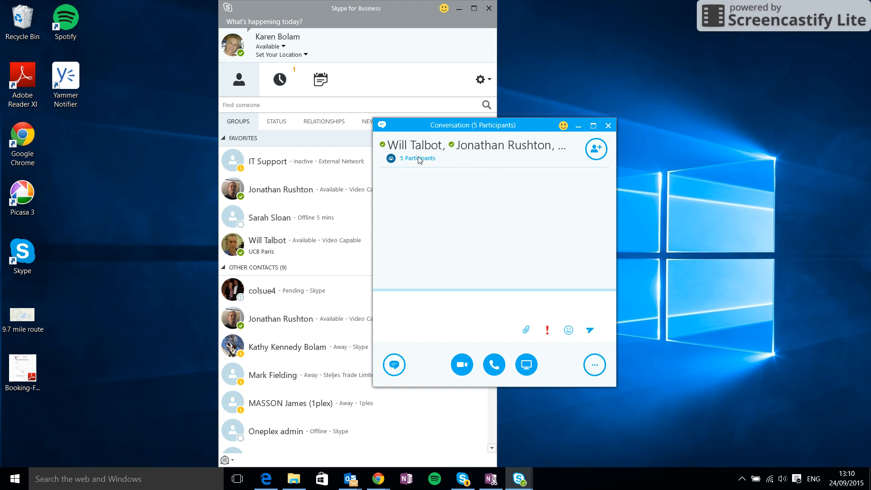
mouse_move(418, 158)
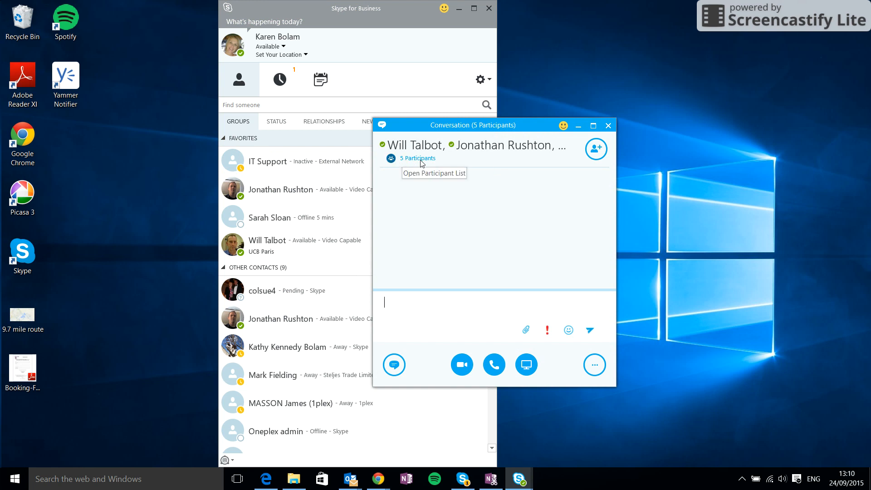
mouse_move(409, 167)
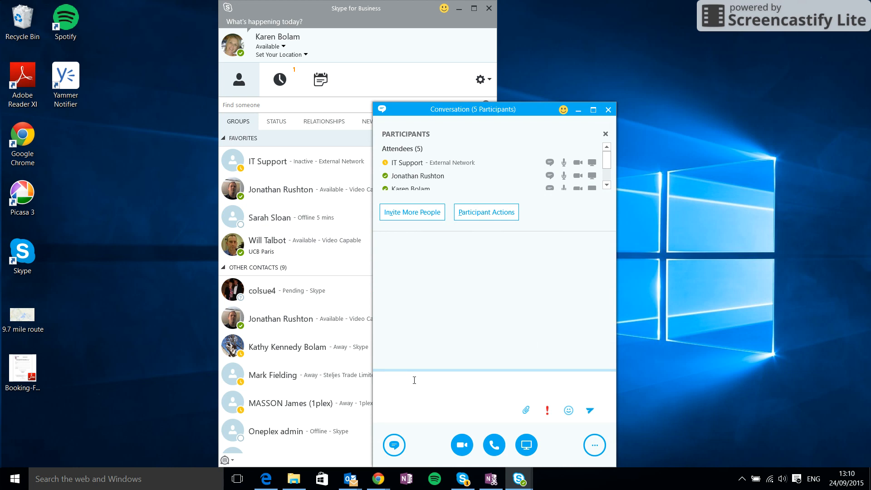
click(414, 381)
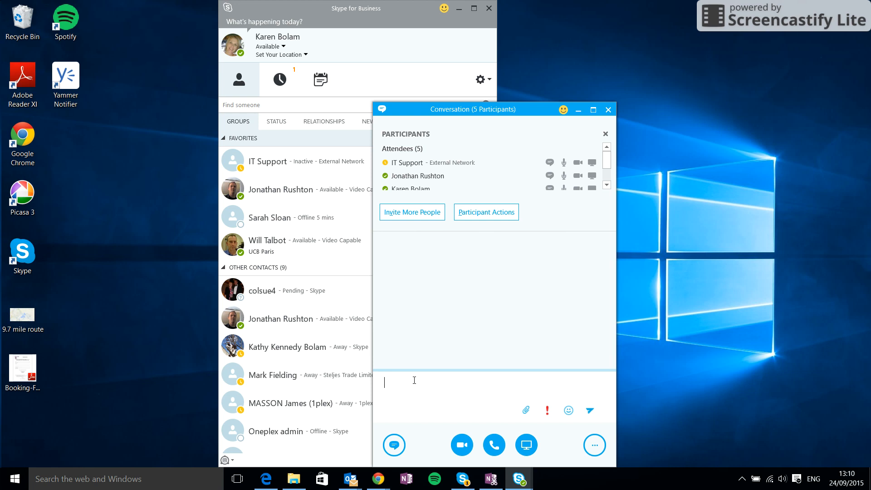